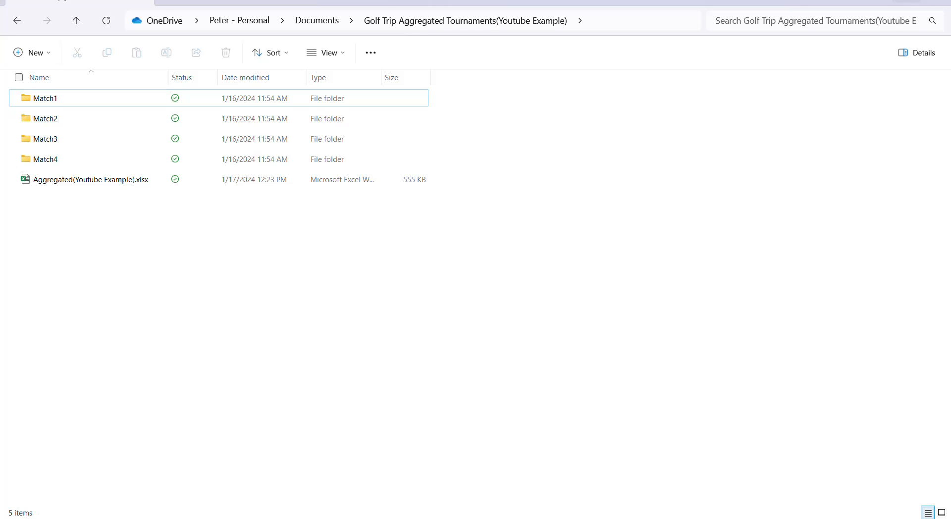
mouse_move(359, 263)
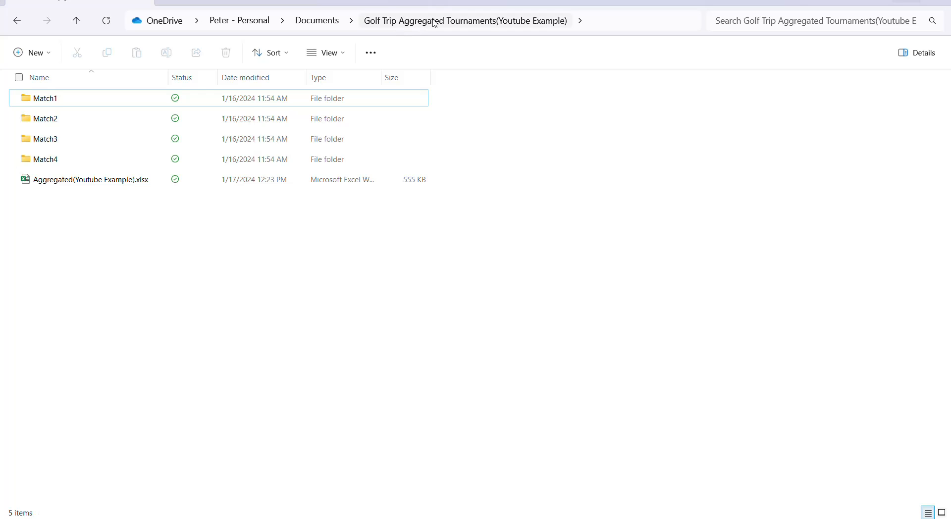
mouse_move(496, 31)
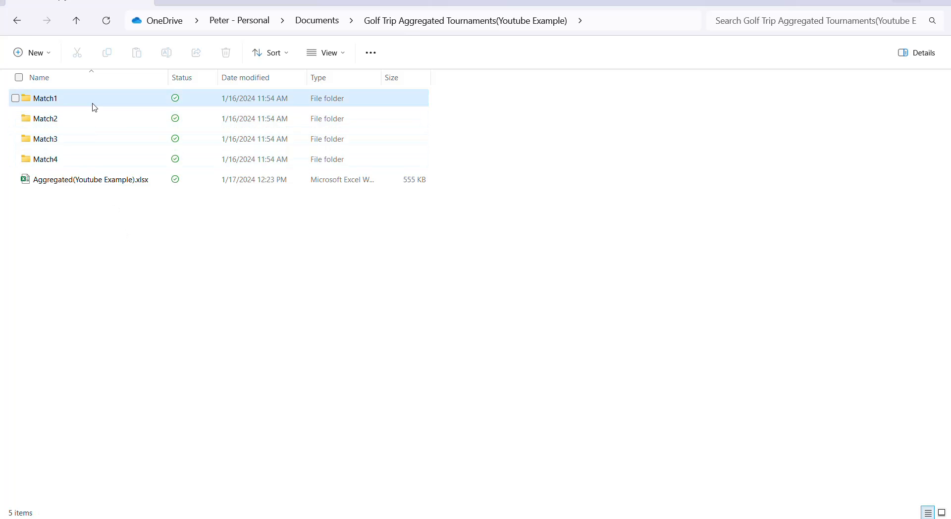
Step: Open Aggregated(Youtube Example).xlsx from the file list in Excel
left_click(90, 179)
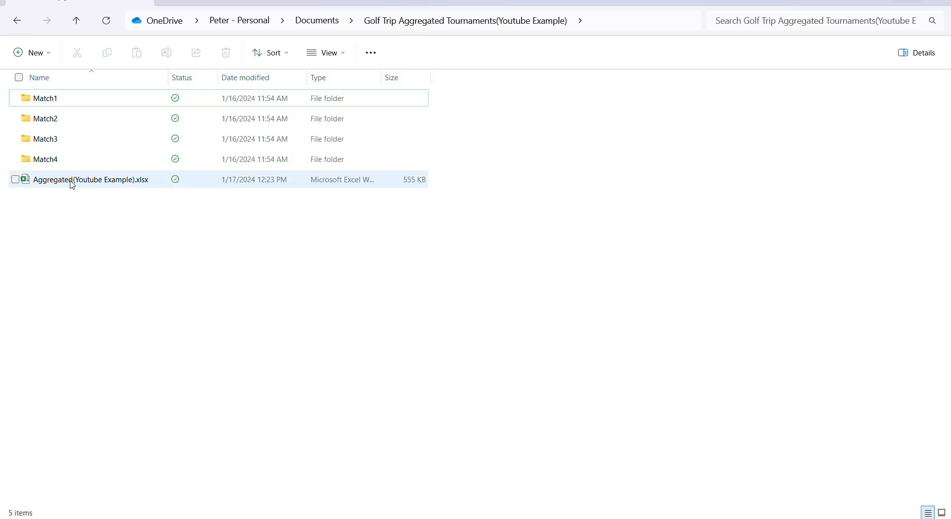
left_click(91, 211)
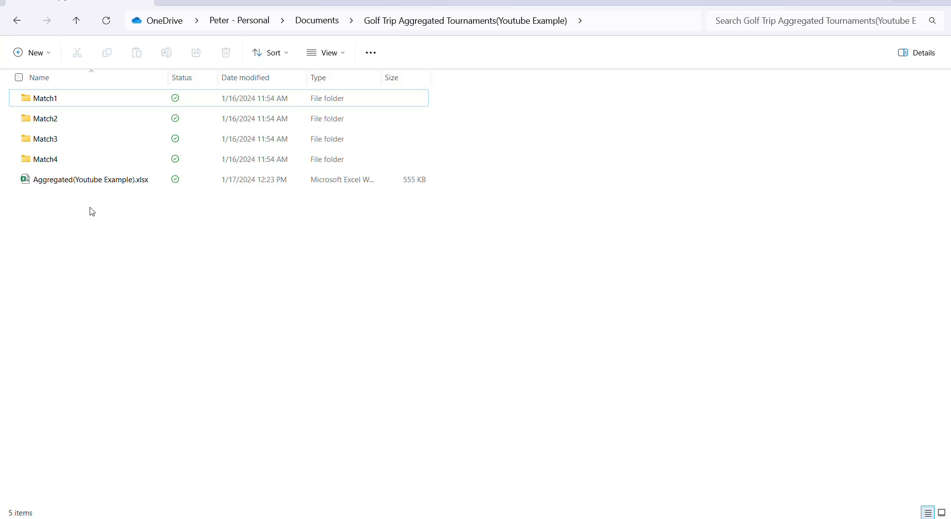
mouse_move(117, 221)
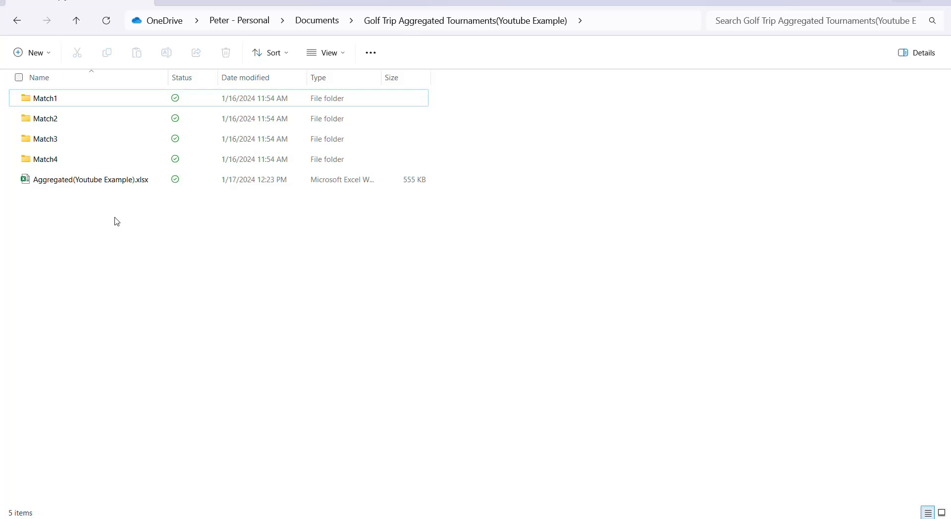
mouse_move(373, 283)
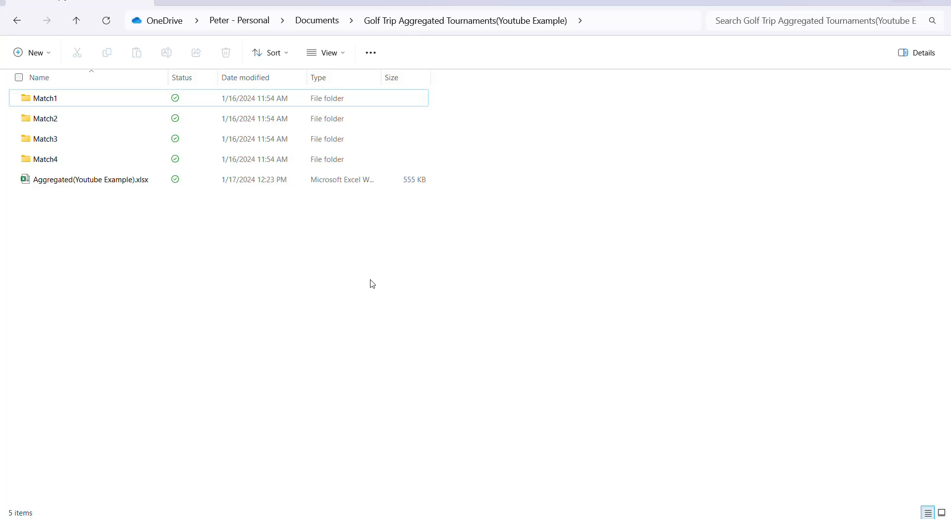
mouse_move(90, 198)
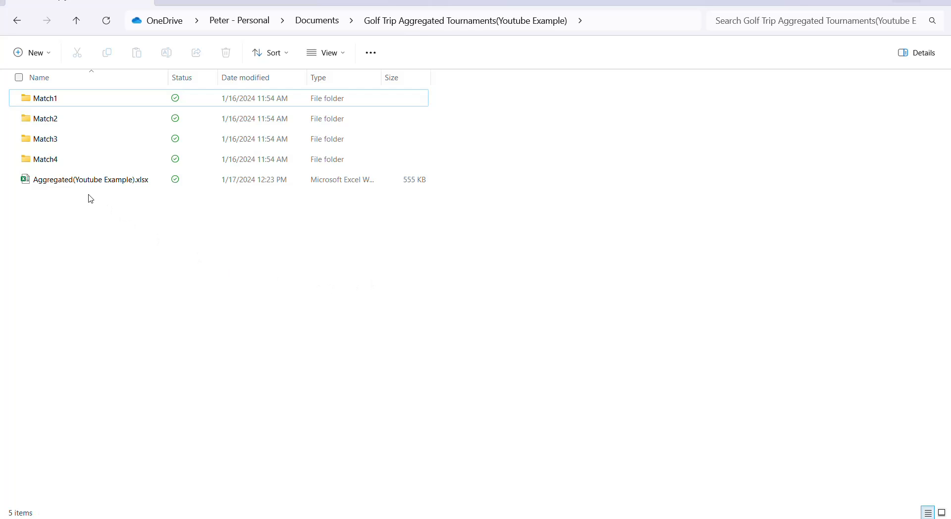
left_click(90, 179)
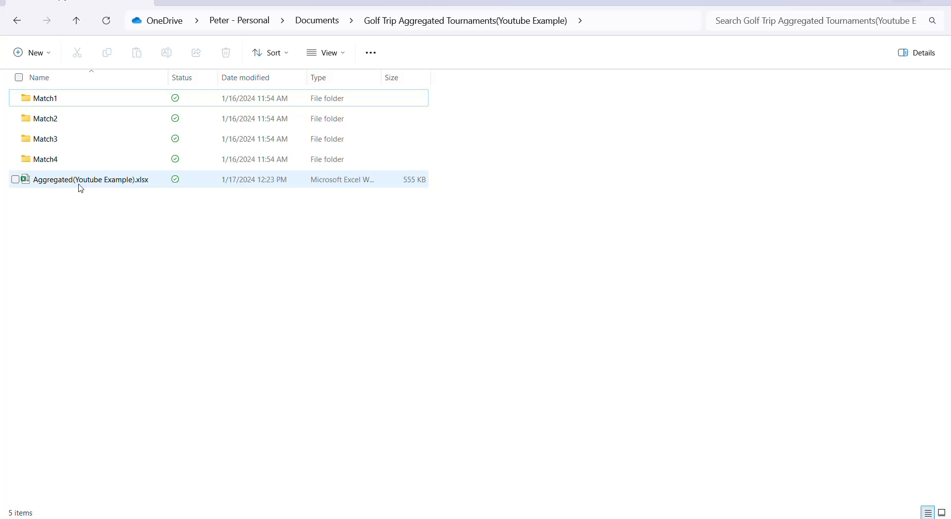
mouse_move(90, 179)
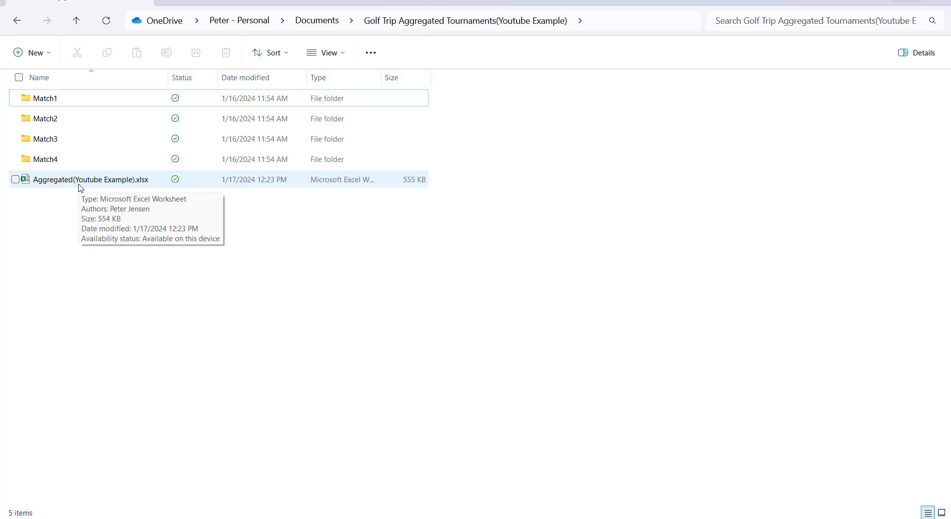
double_click(90, 179)
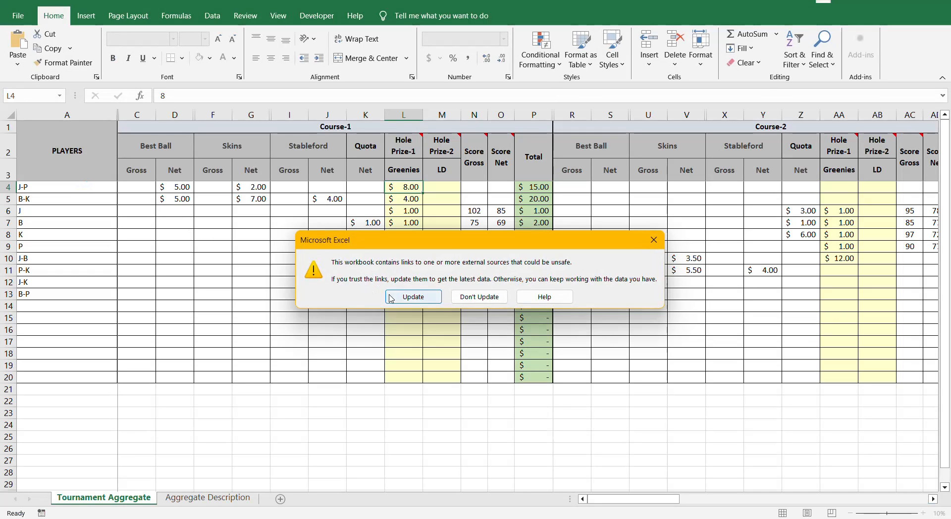
Step: Let the external links update and dismiss the UNABLE TO REFRESH warning bar
left_click(413, 296)
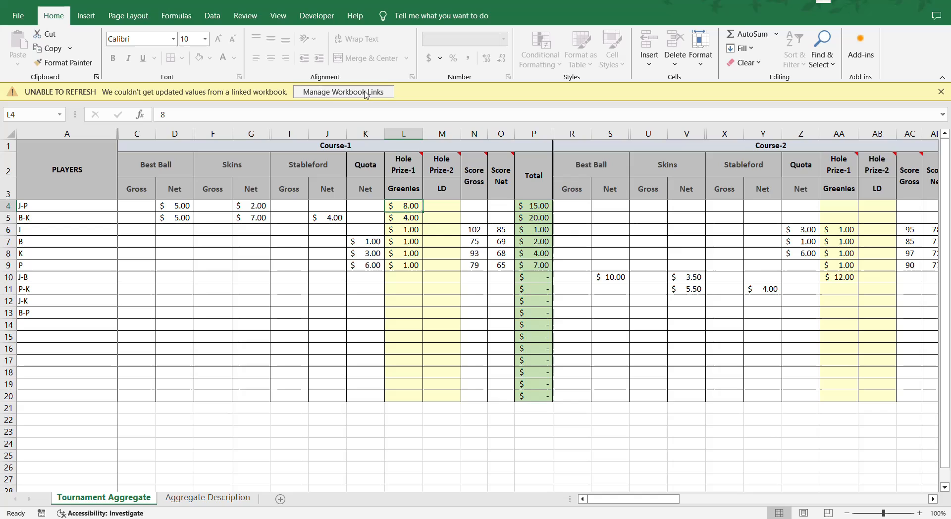
mouse_move(400, 96)
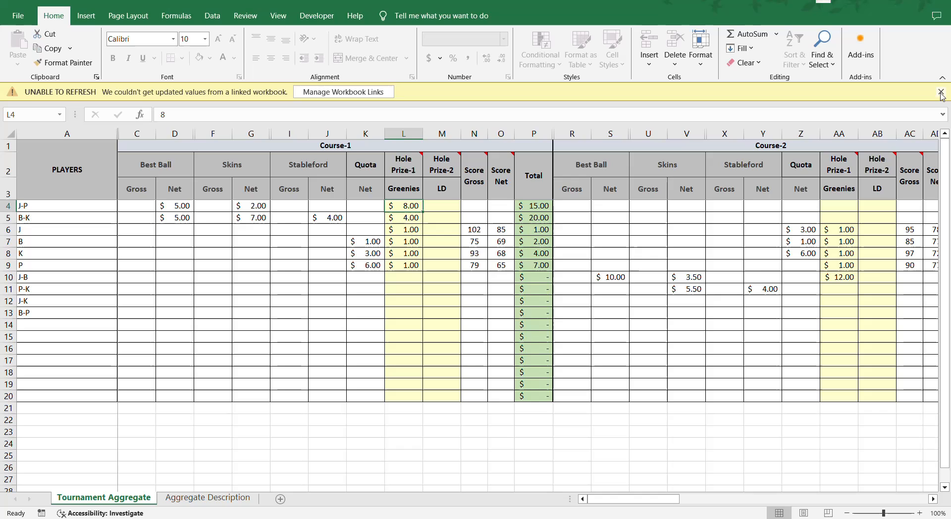
mouse_move(941, 92)
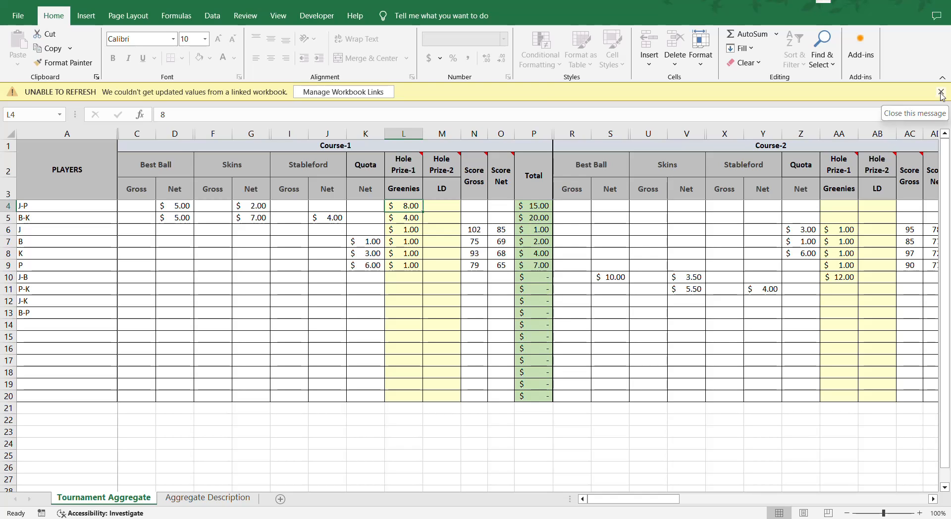
left_click(940, 97)
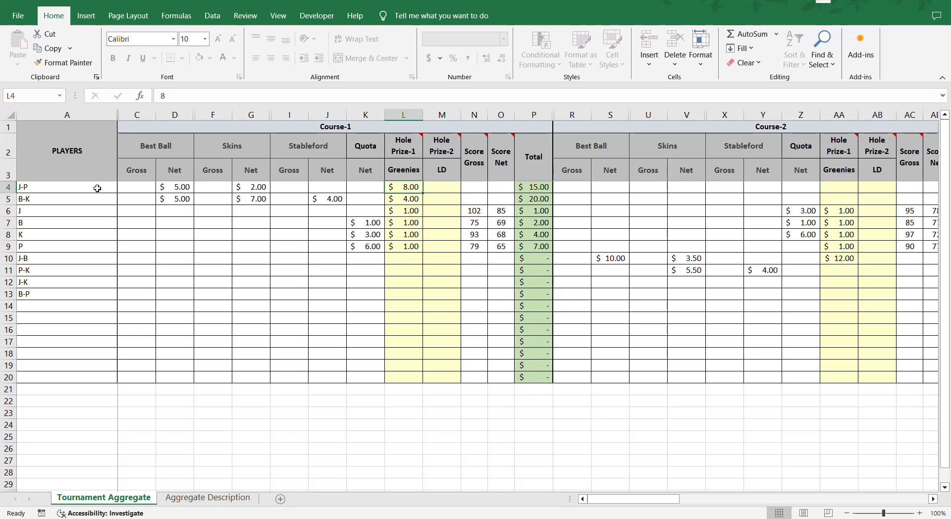
mouse_move(76, 279)
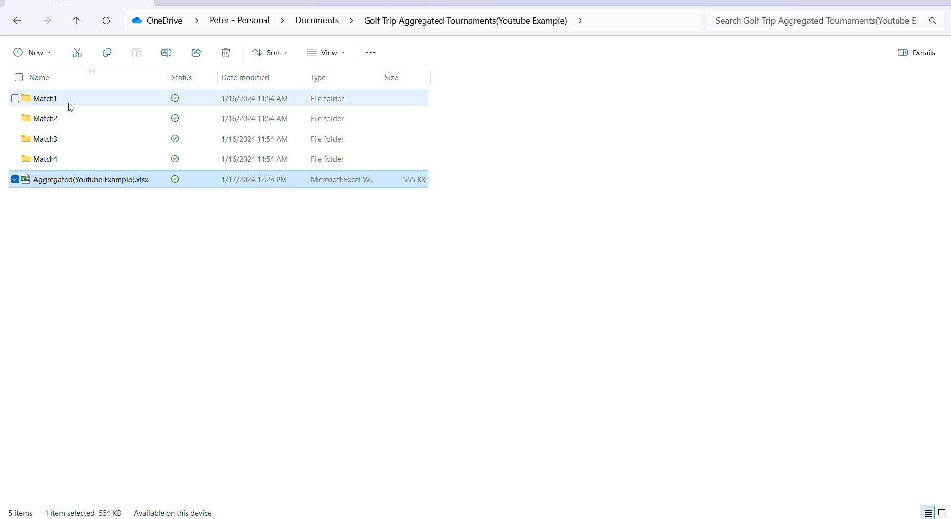
Step: Open Match1's BestBall Net and Gross.xlsx, then return to the Aggregated workbook
double_click(44, 98)
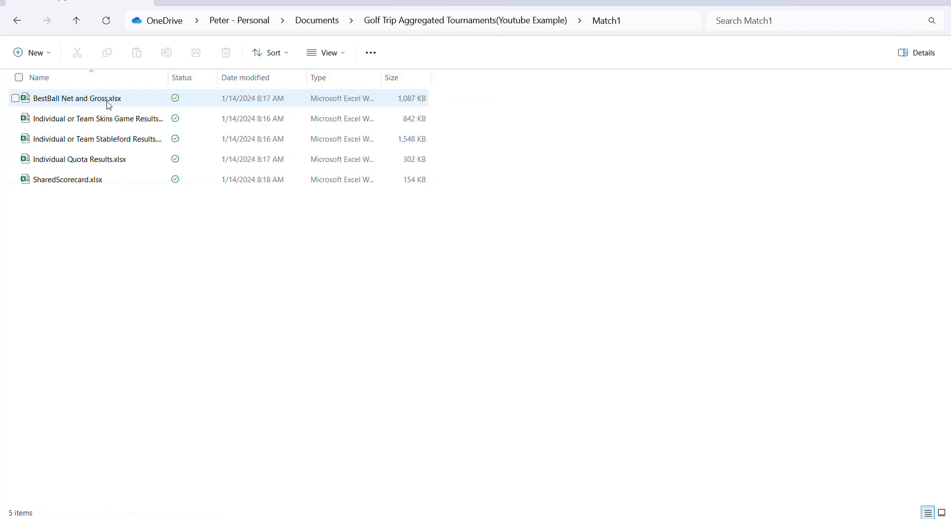
left_click(79, 159)
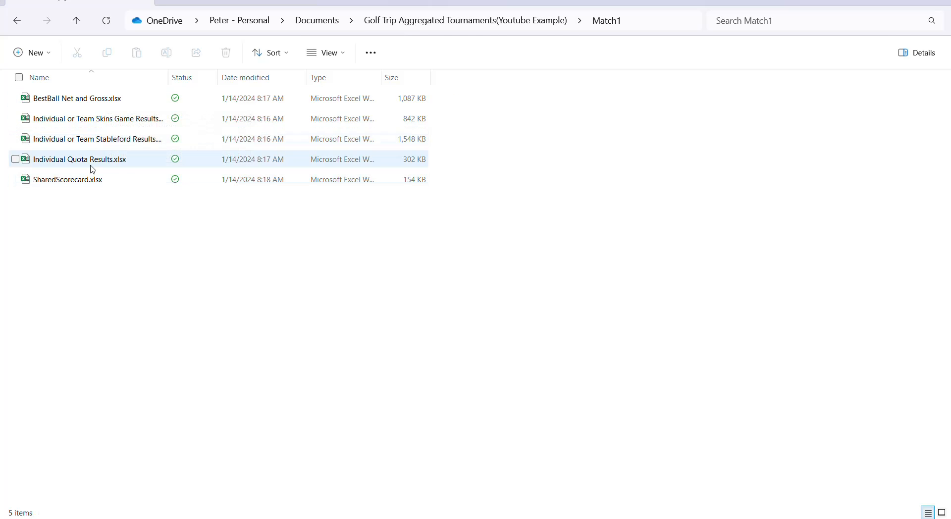
mouse_move(101, 105)
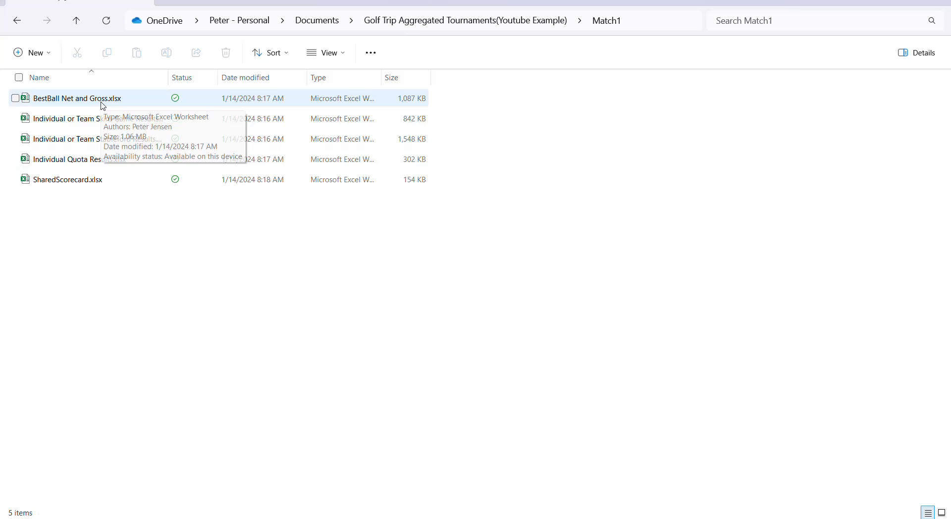
left_click(77, 98)
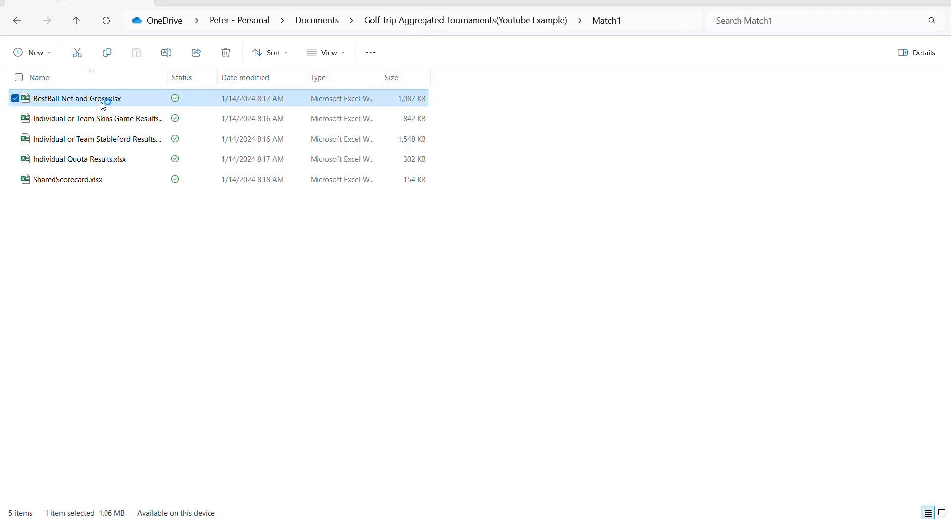
double_click(77, 98)
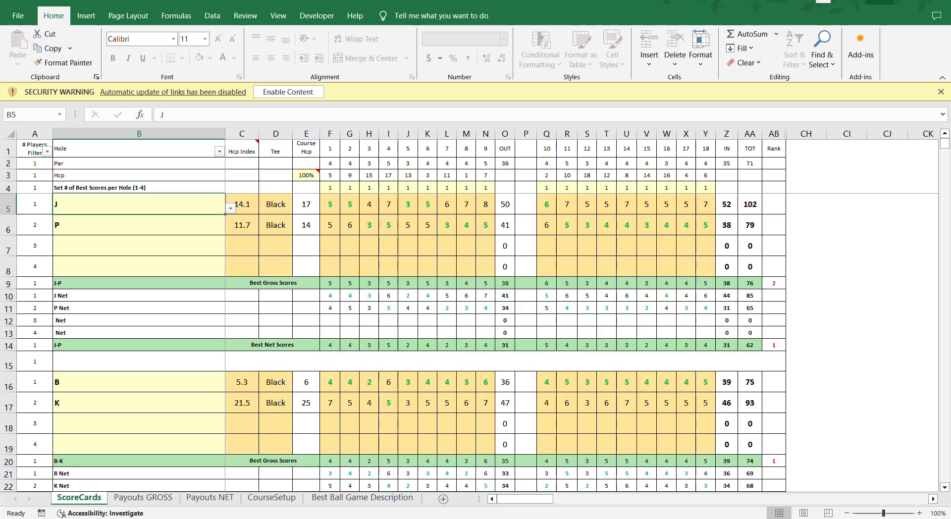
left_click(103, 497)
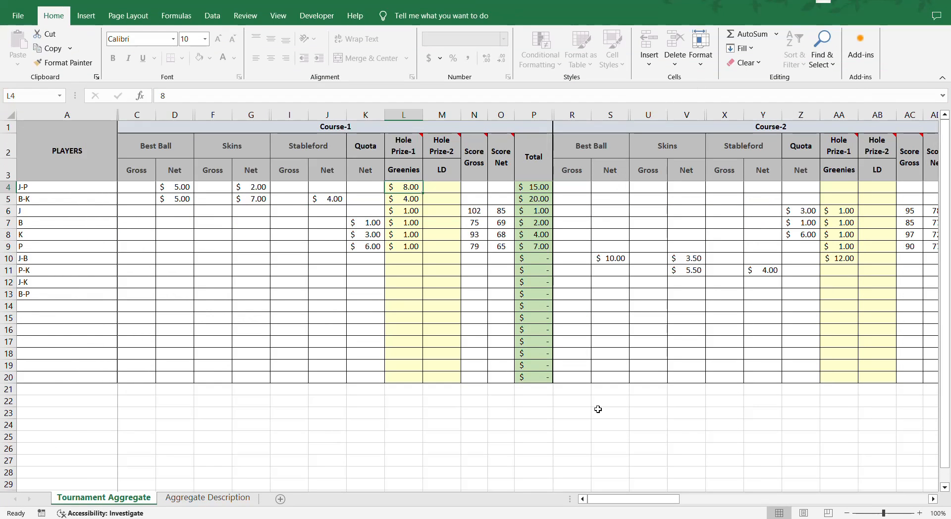
scroll("right", 3)
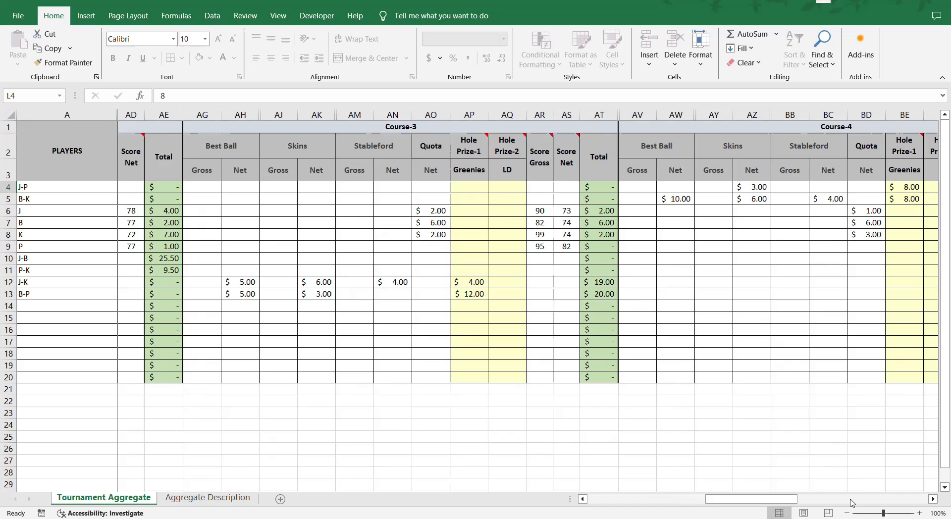
scroll("right", 3)
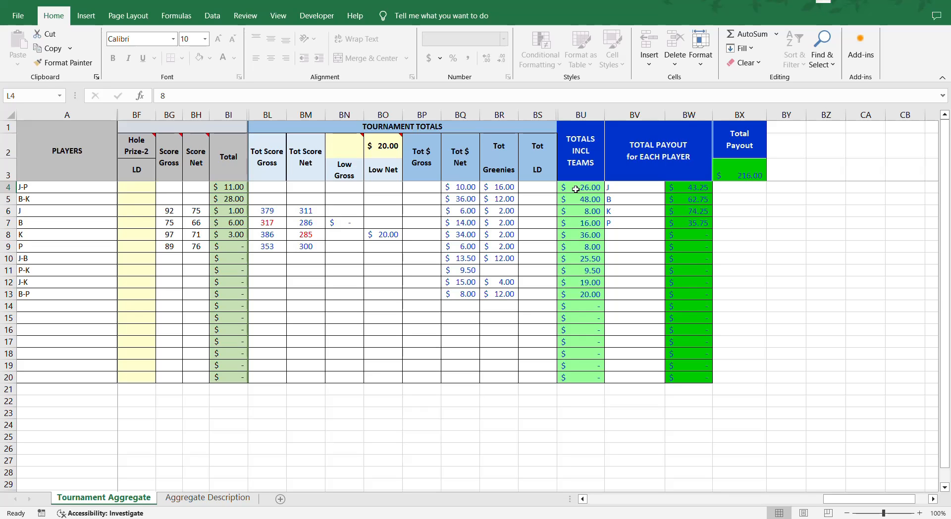
mouse_move(901, 483)
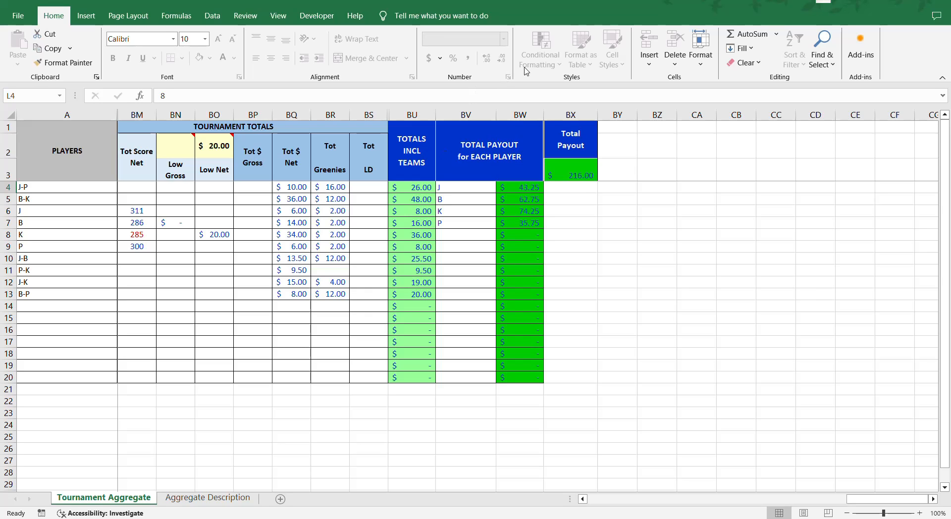
mouse_move(584, 29)
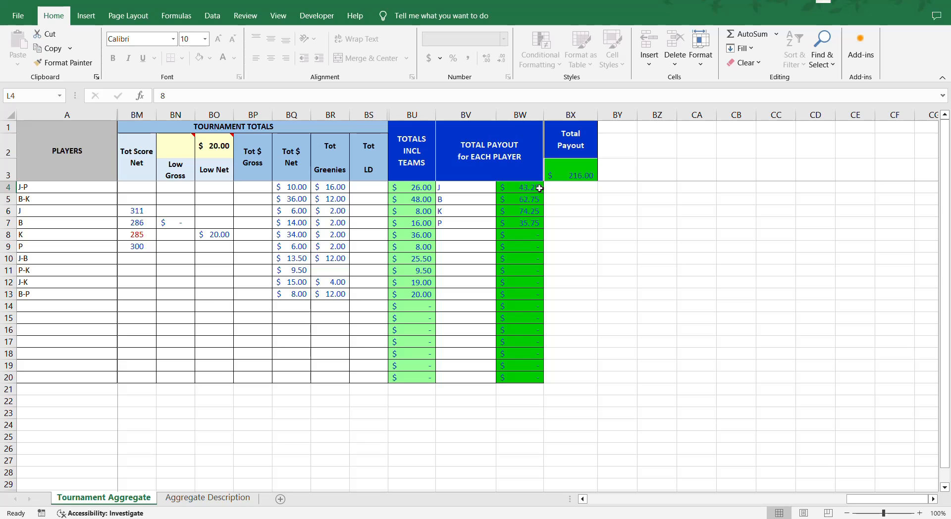
mouse_move(44, 190)
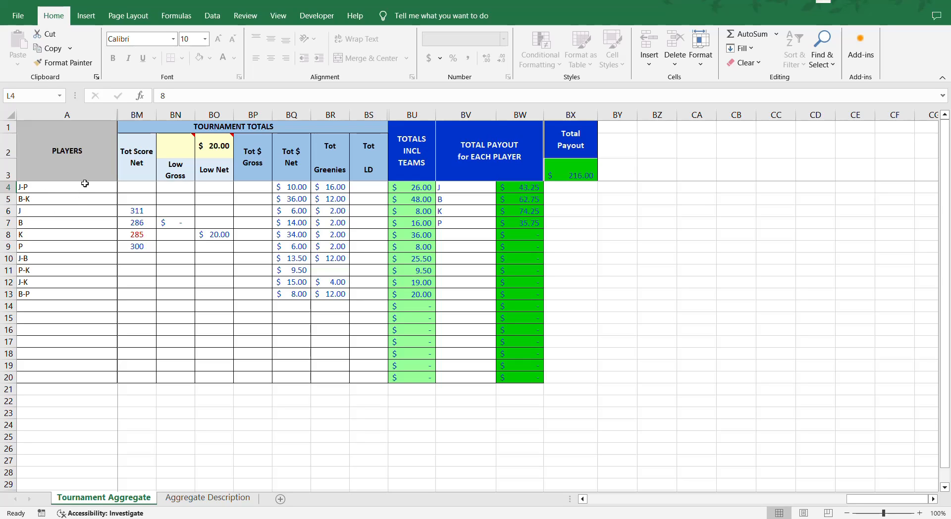
mouse_move(63, 212)
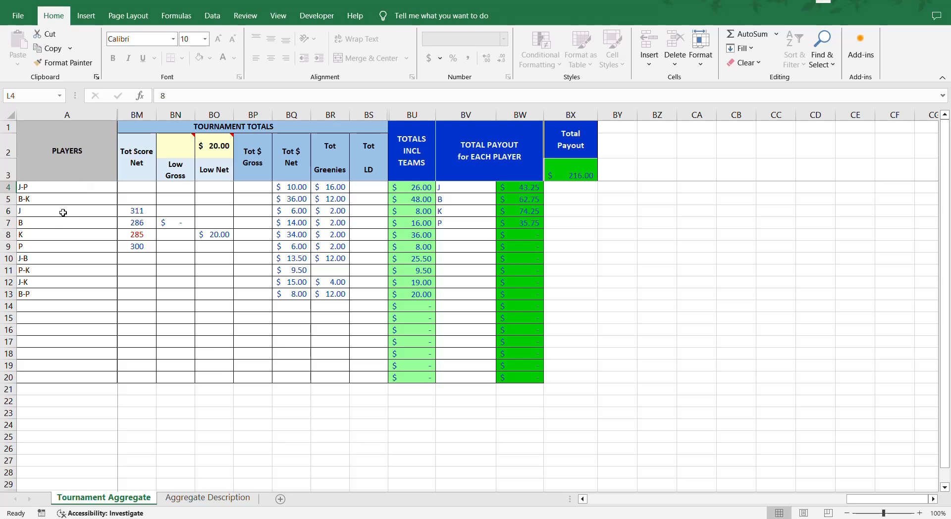
mouse_move(615, 214)
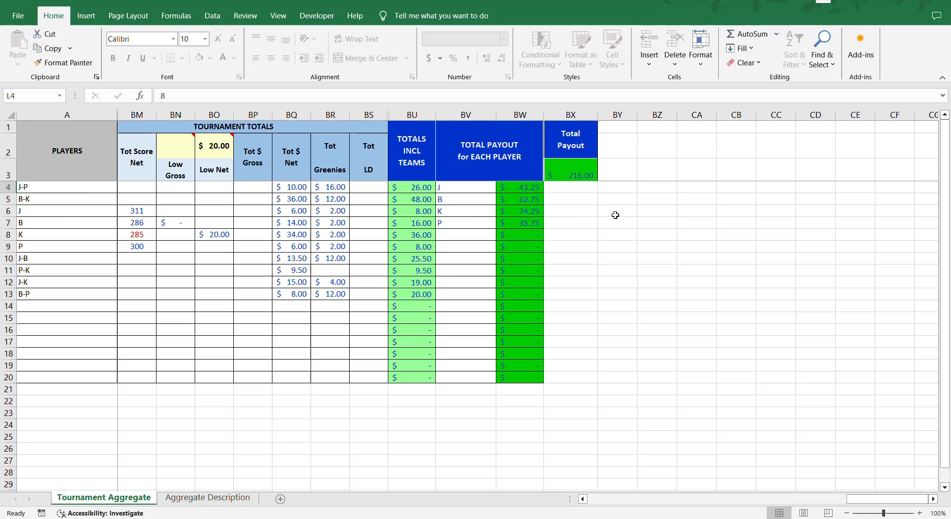
mouse_move(532, 193)
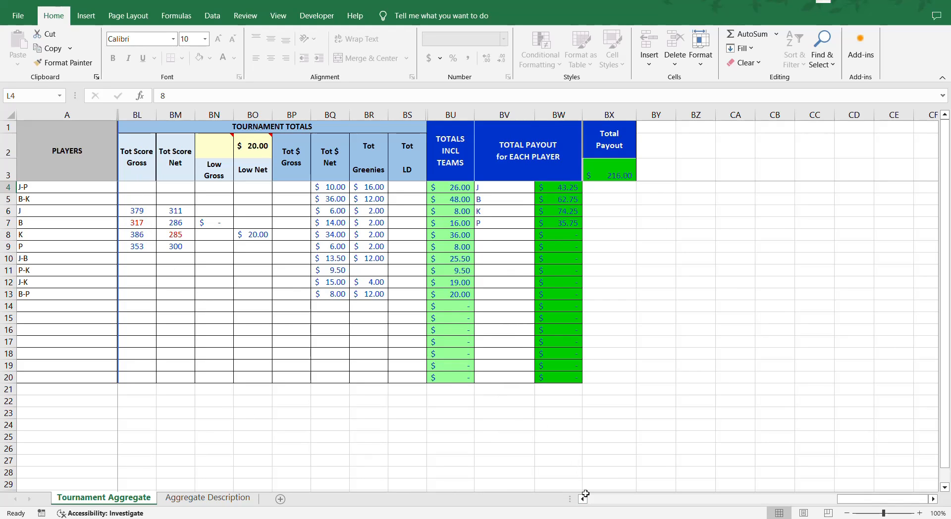
scroll("left", 3)
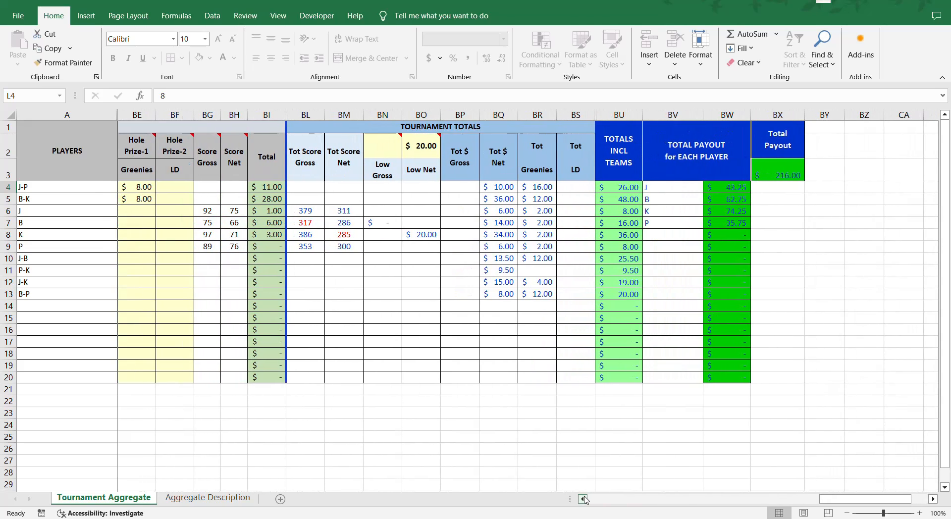
scroll("left", 3)
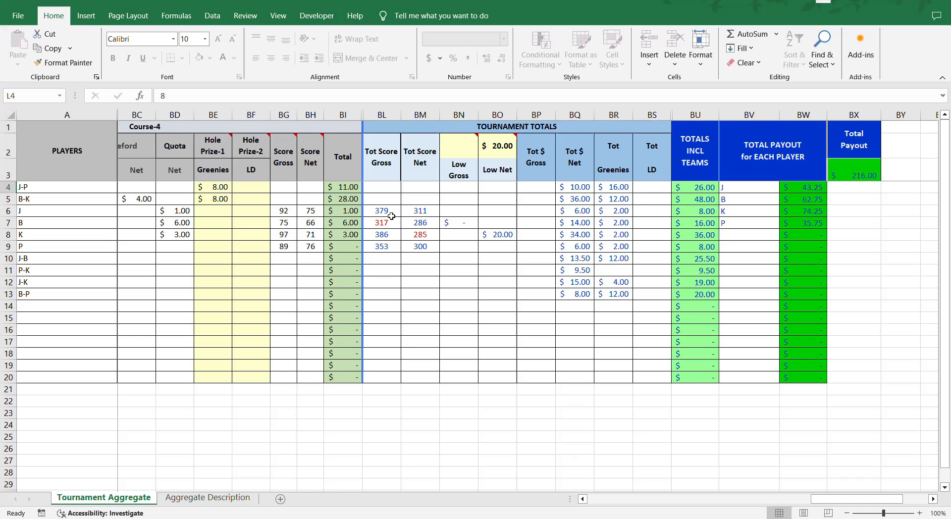
mouse_move(284, 145)
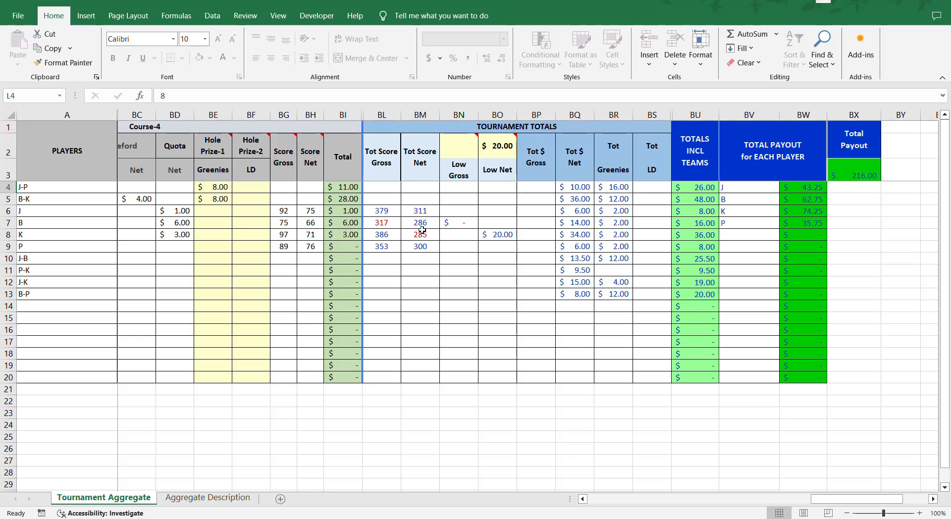
mouse_move(496, 146)
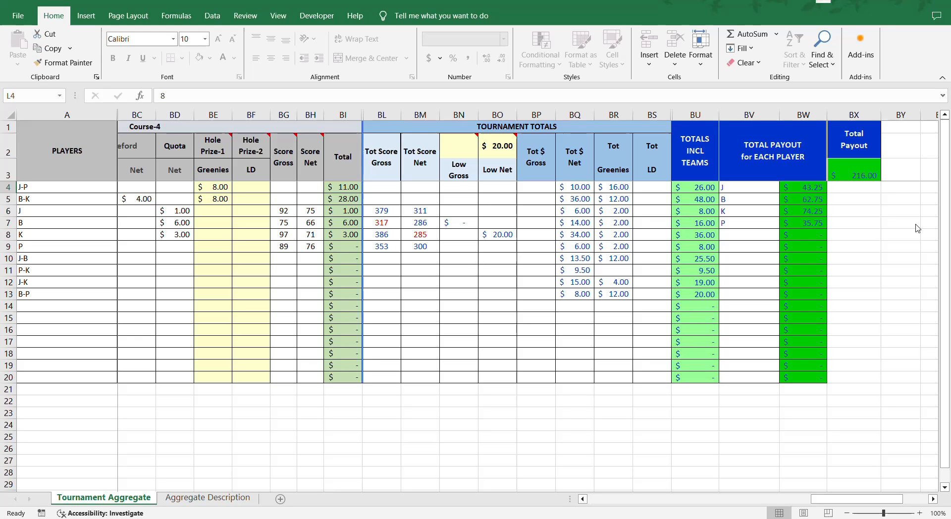
mouse_move(583, 210)
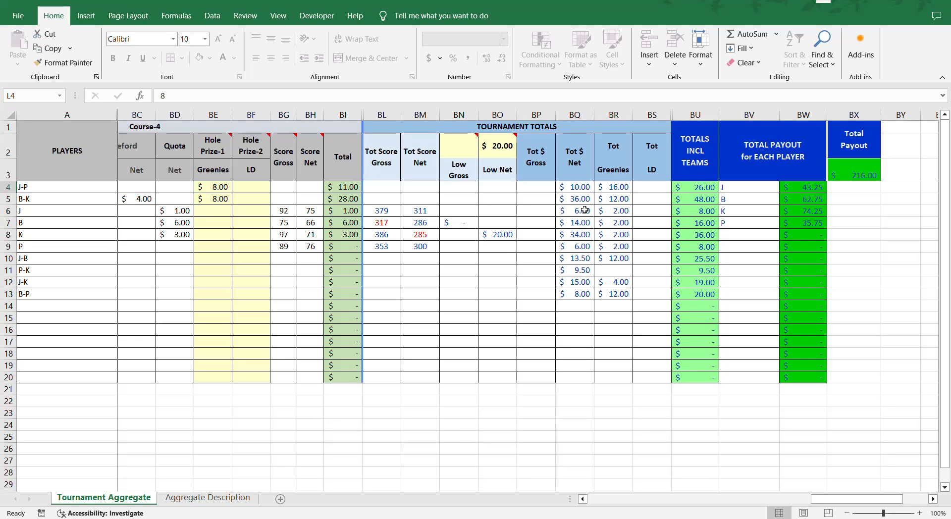
mouse_move(567, 293)
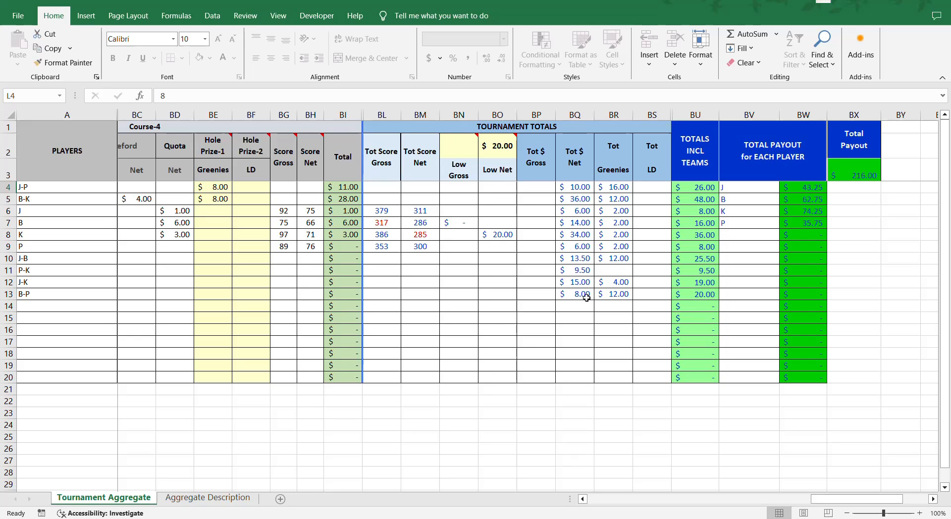
mouse_move(585, 258)
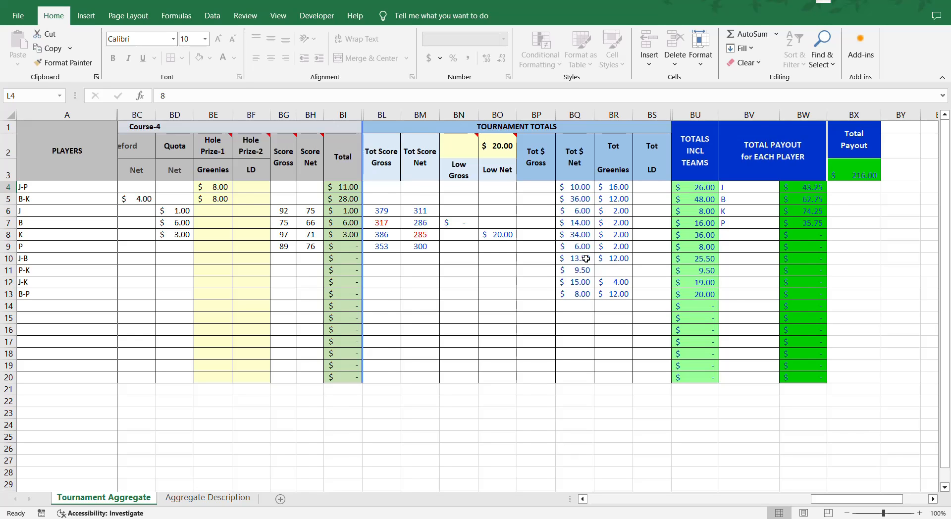
Step: Change the Greenies header under Hole Prize-1 to 'xxx'
scroll("left", 3)
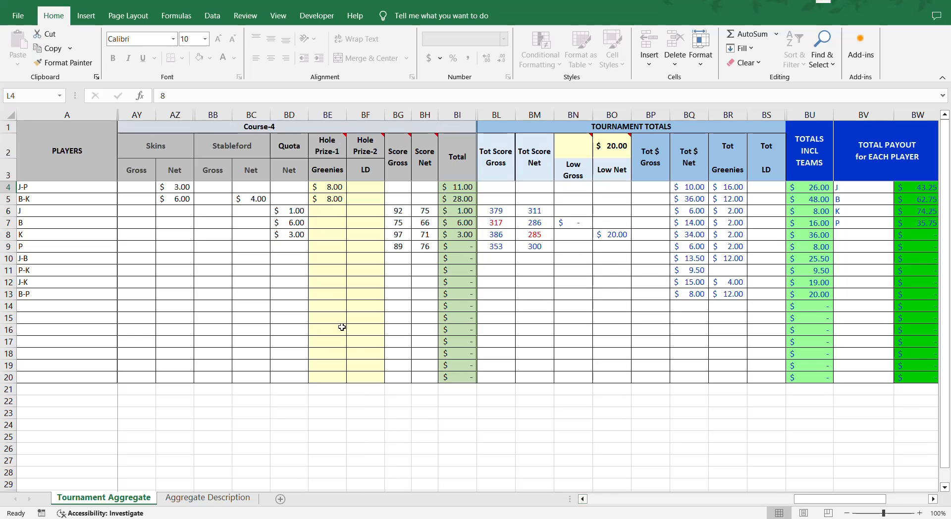
mouse_move(331, 159)
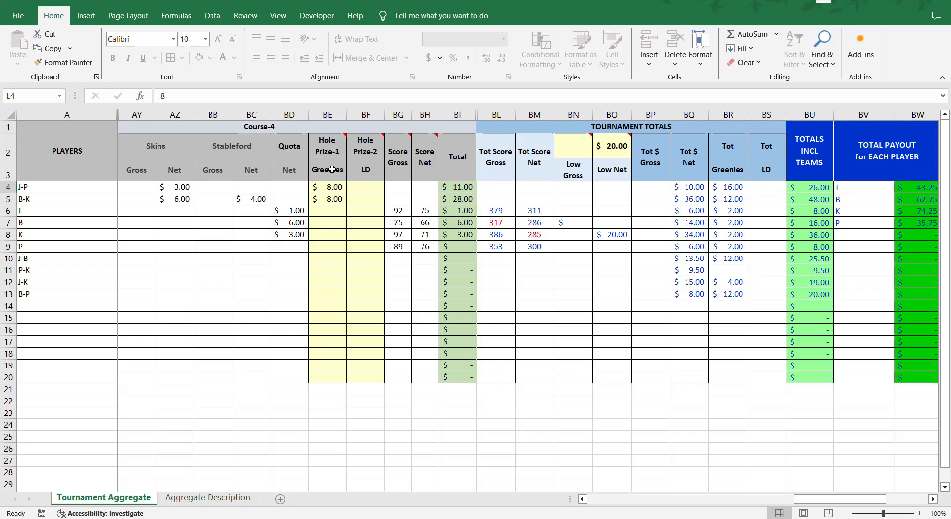
mouse_move(366, 170)
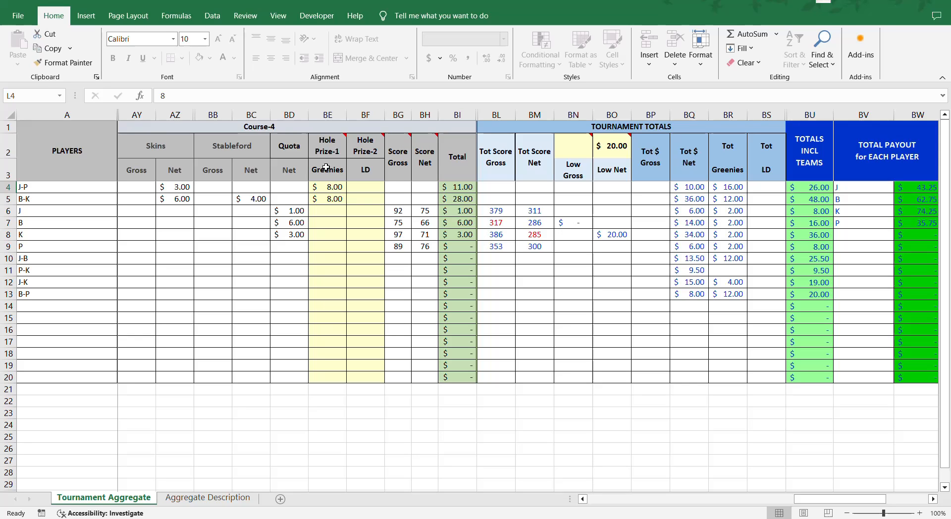
mouse_move(346, 144)
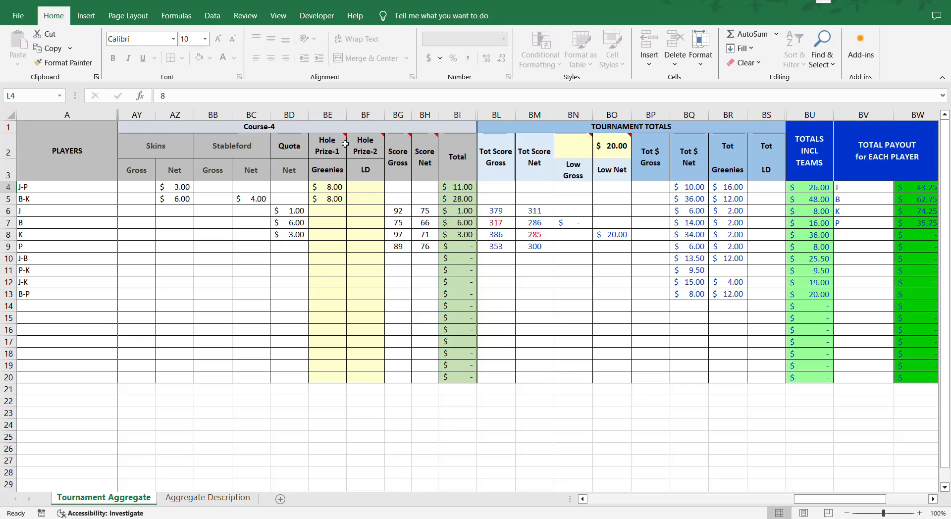
left_click(244, 16)
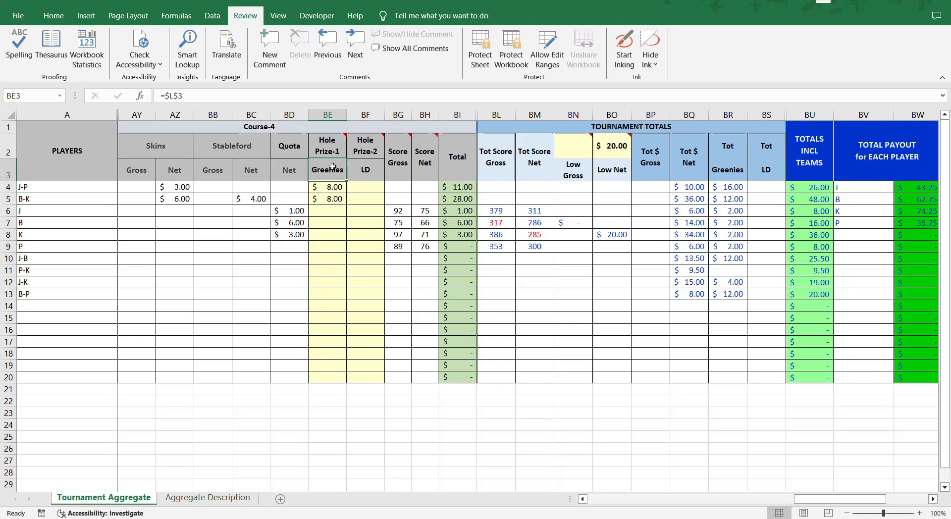
type("xxx")
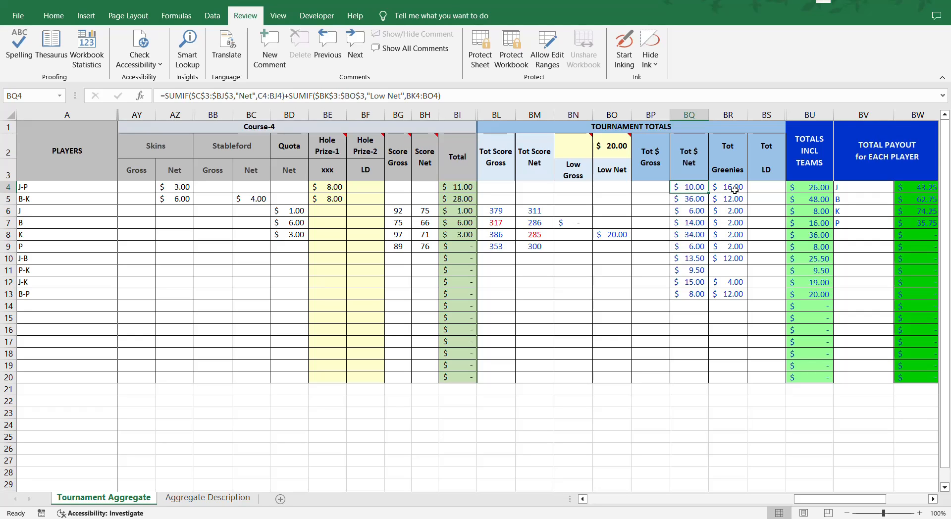
left_click(727, 187)
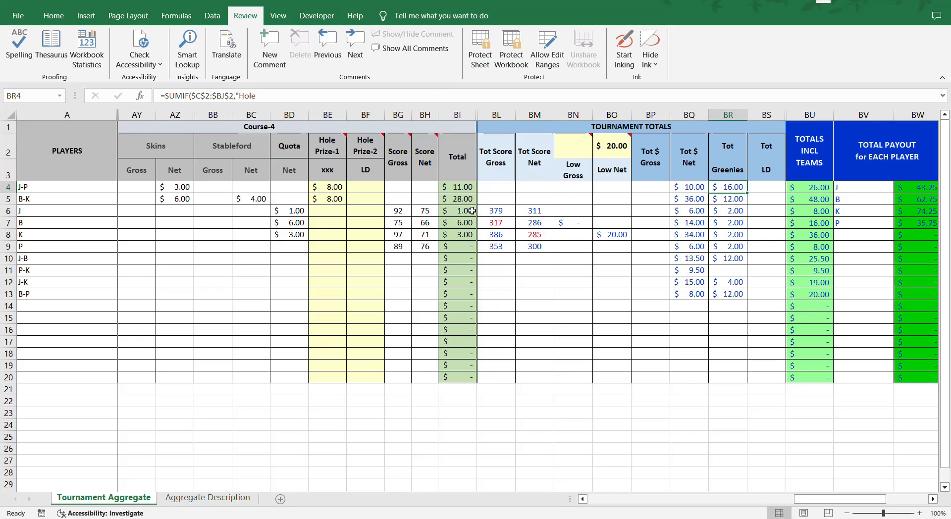
mouse_move(326, 192)
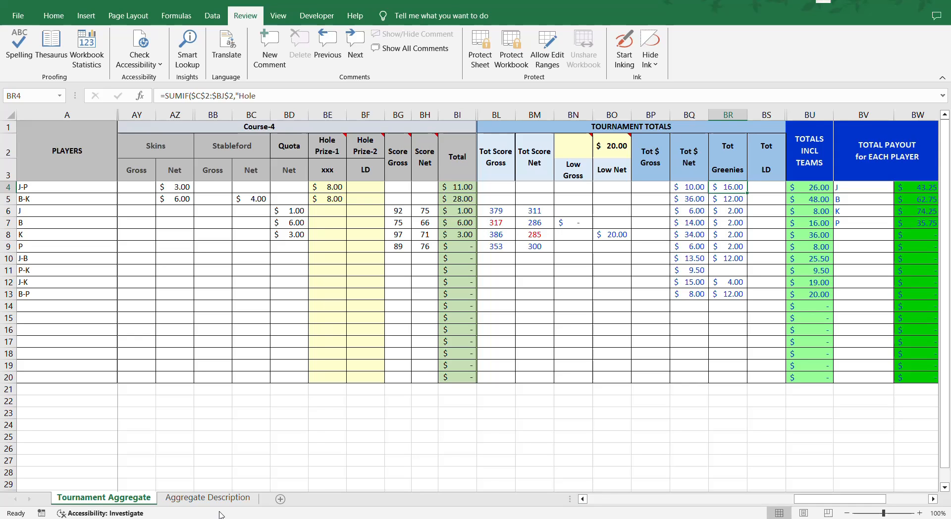
Step: Show the Aggregate Description sheet's notes on folder setup, protection and payouts
left_click(207, 498)
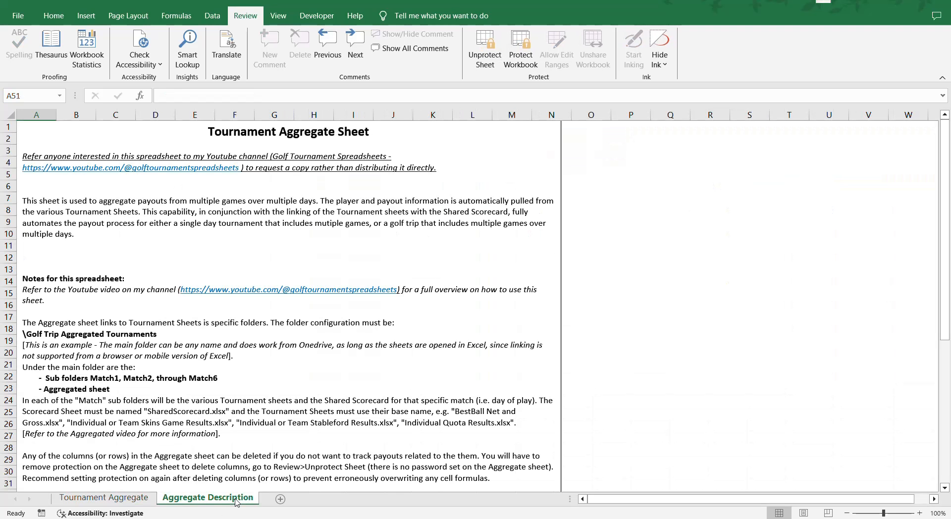
mouse_move(359, 358)
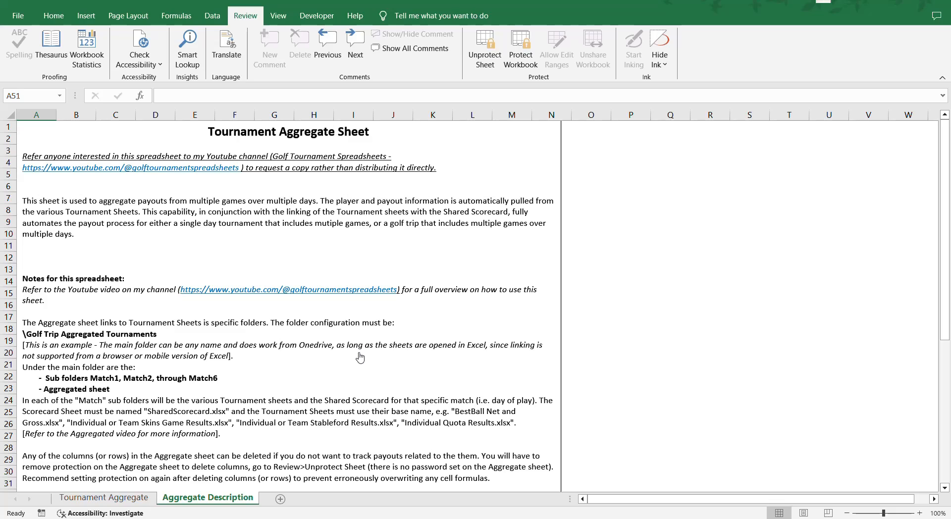
scroll("down", 3)
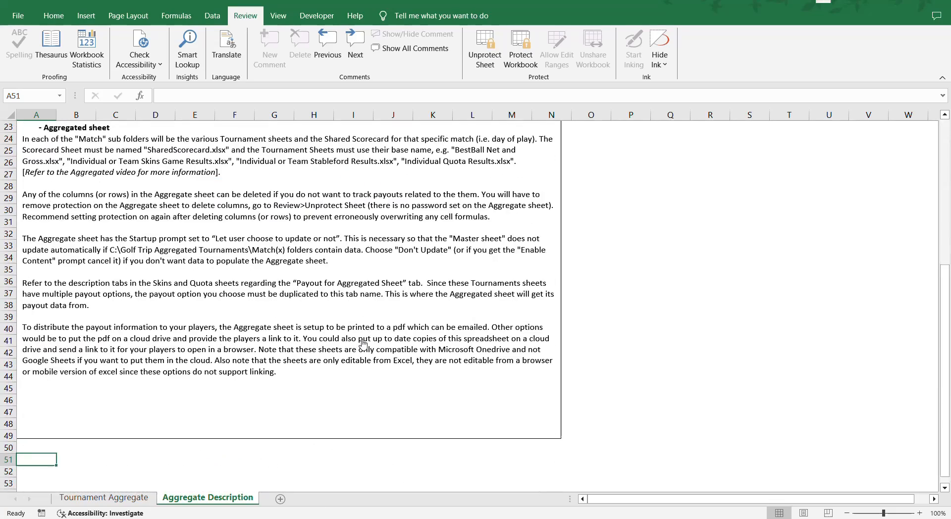